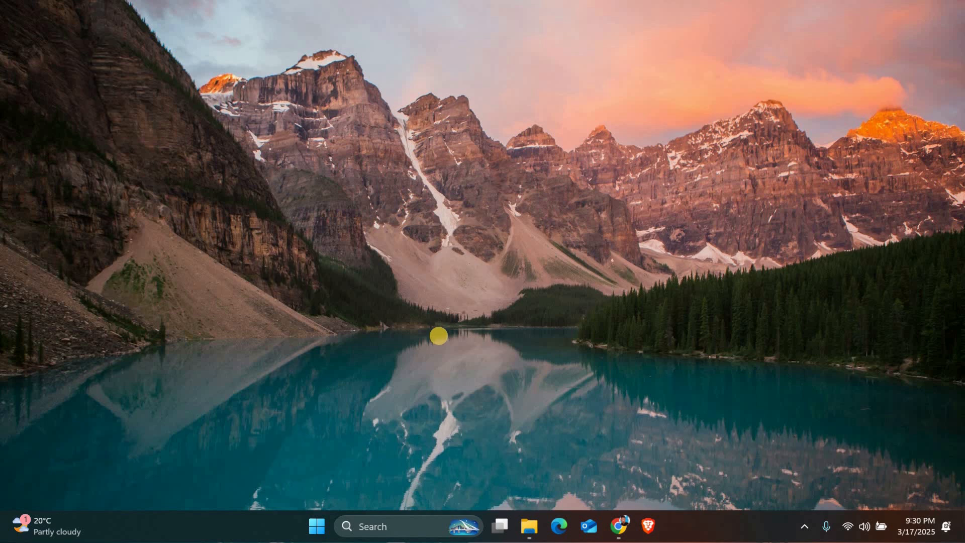
# Launch Device Manager from Start search and select Intel High Definition Audio under Other devices.
pyautogui.click(316, 526)
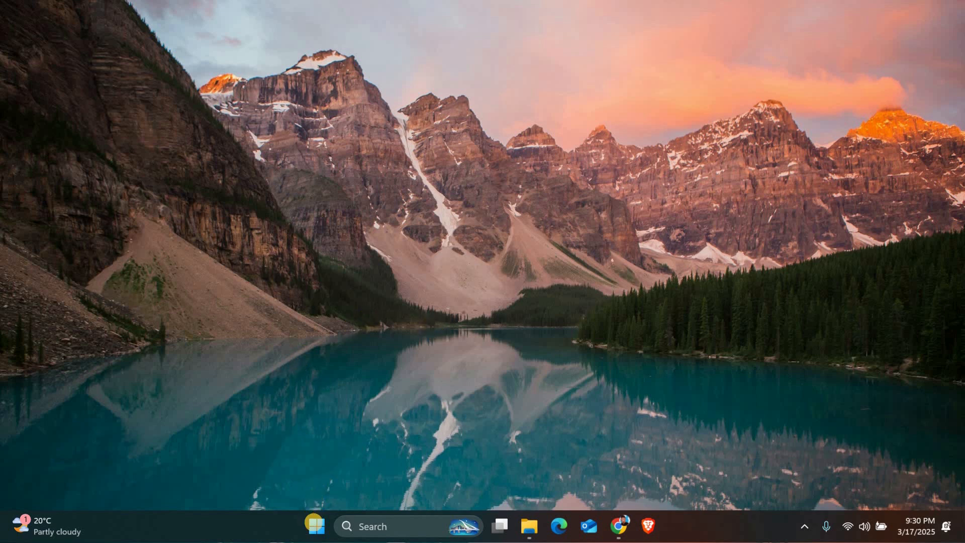
pyautogui.moveTo(316, 527)
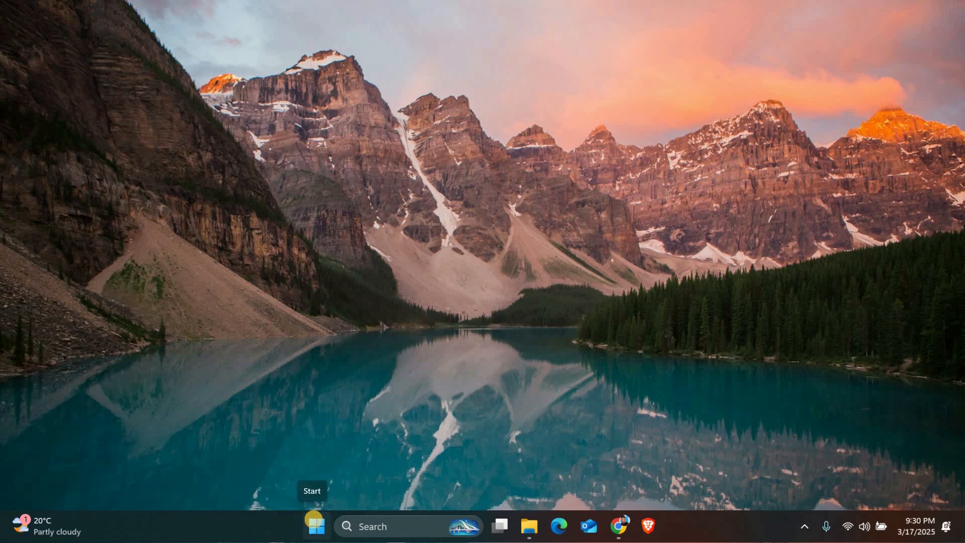
pyautogui.write('Device Manager')
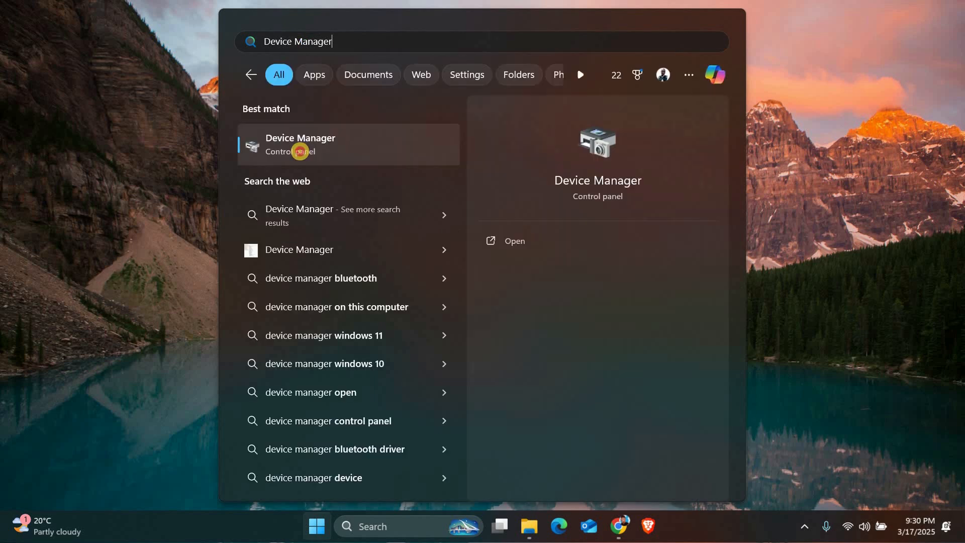
pyautogui.click(300, 145)
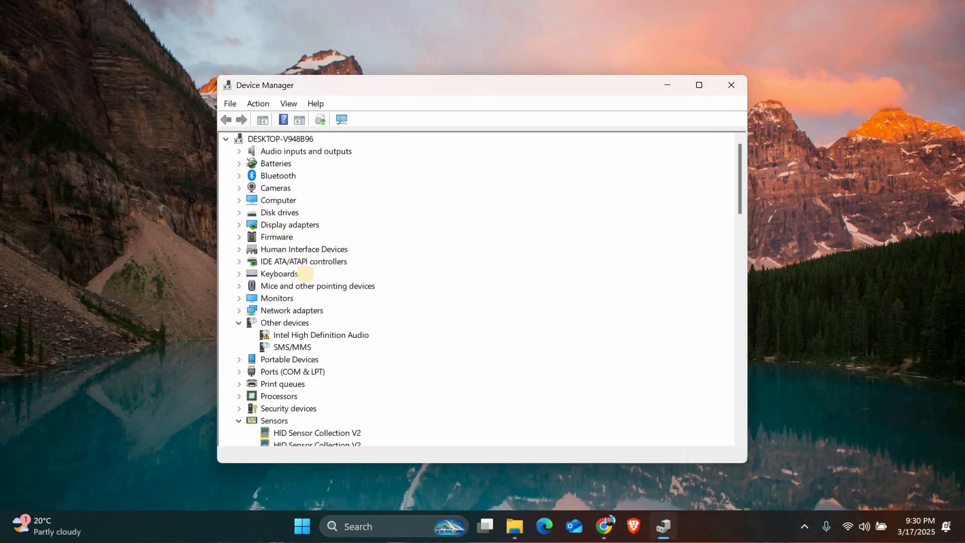
pyautogui.scroll(-3)
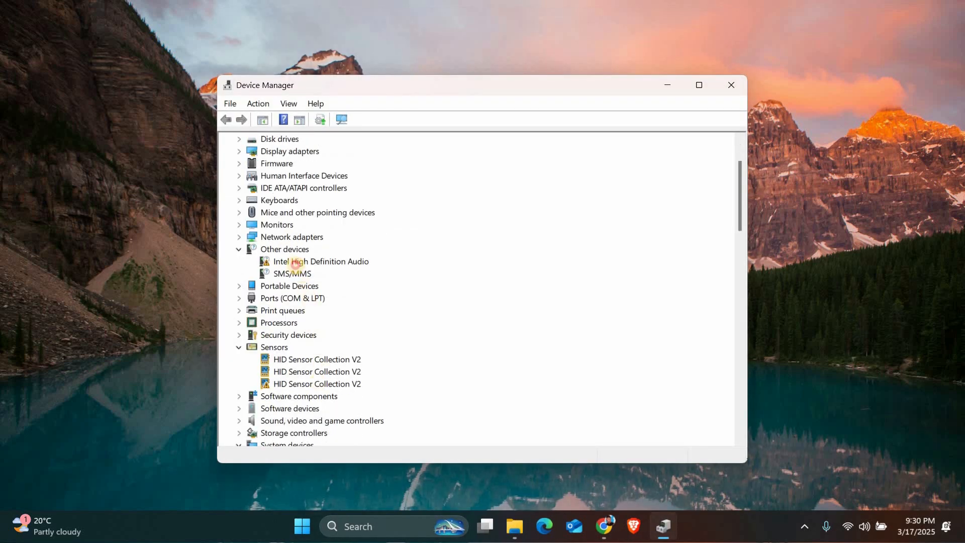
pyautogui.click(321, 261)
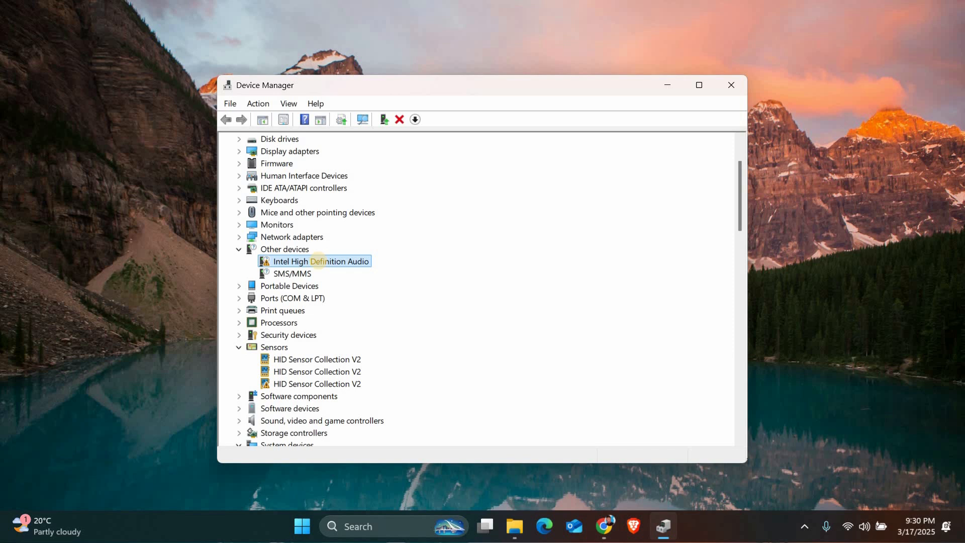
# Uninstall the Intel High Definition Audio device, leaving only SMS/MMS under Other devices.
pyautogui.rightClick(313, 261)
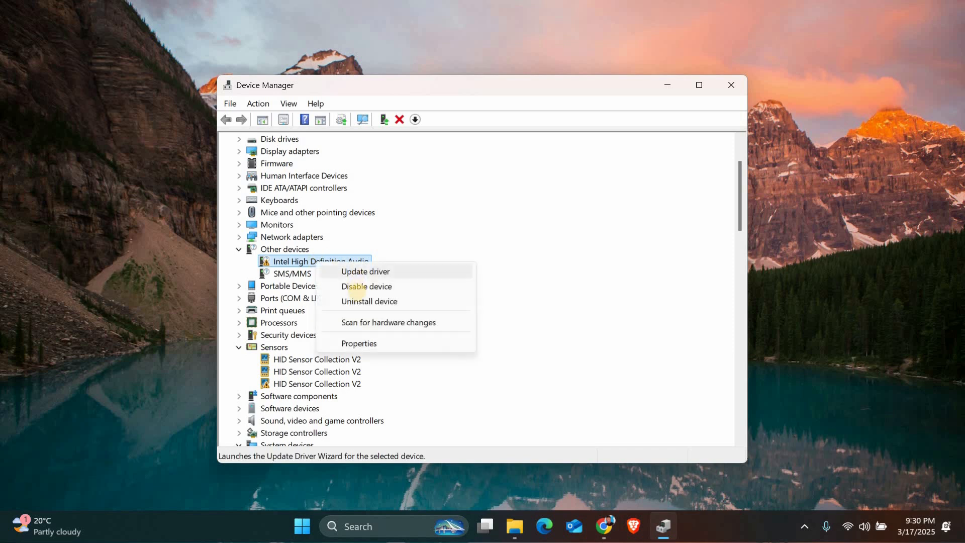
pyautogui.click(370, 301)
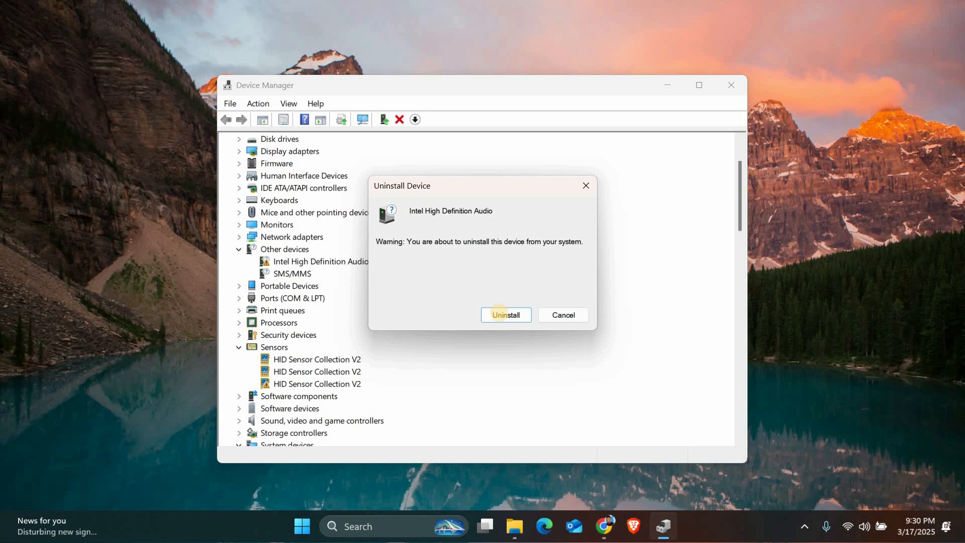
pyautogui.click(505, 315)
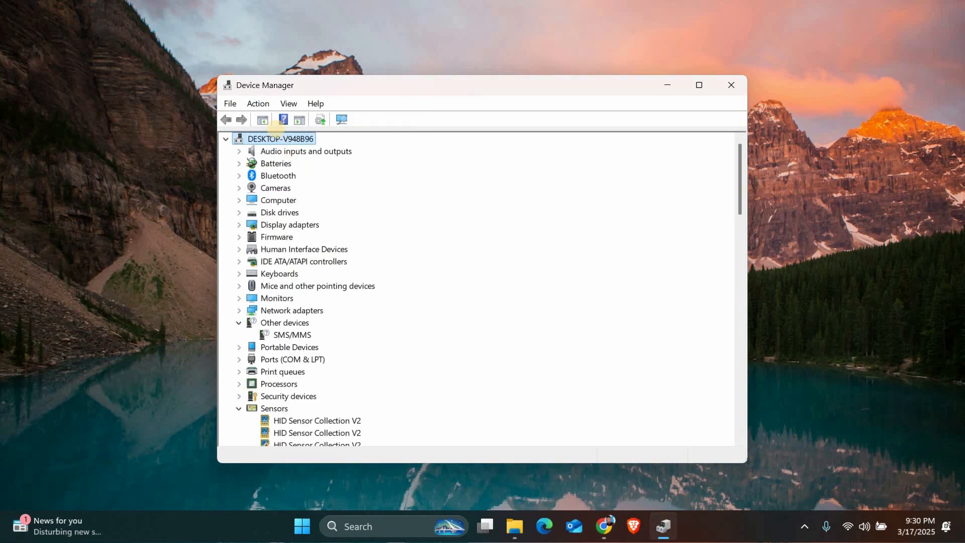
# Scan for hardware changes and select the re-detected Intel High Definition Audio device.
pyautogui.click(258, 103)
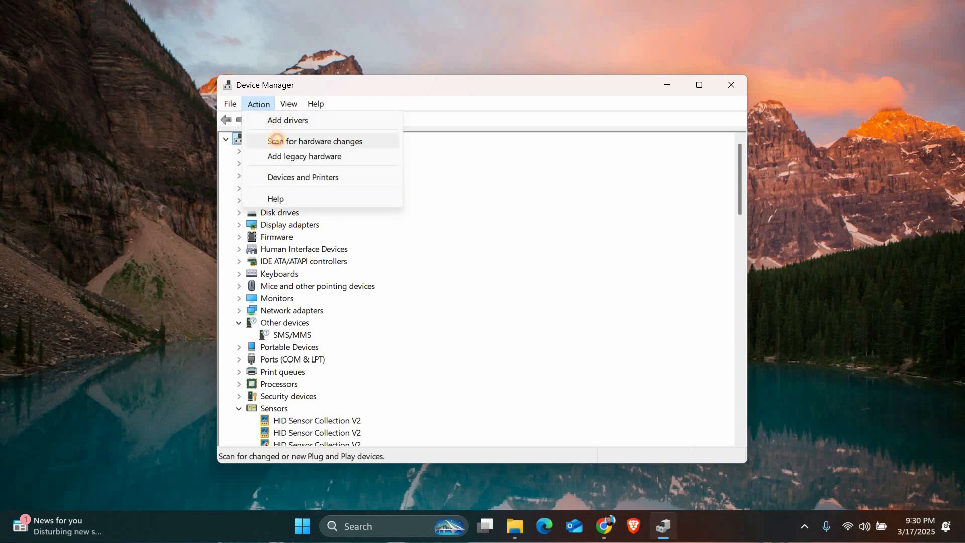
pyautogui.click(315, 141)
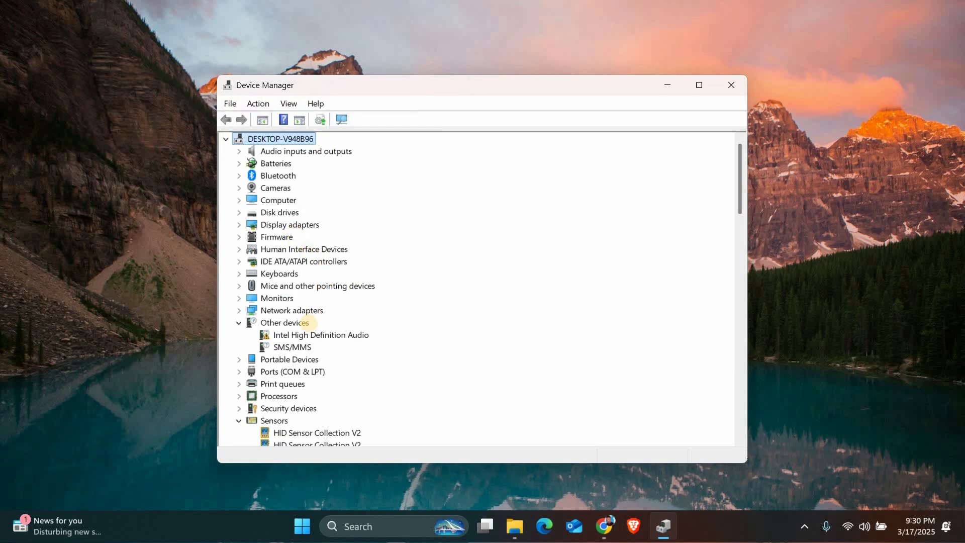
pyautogui.click(320, 334)
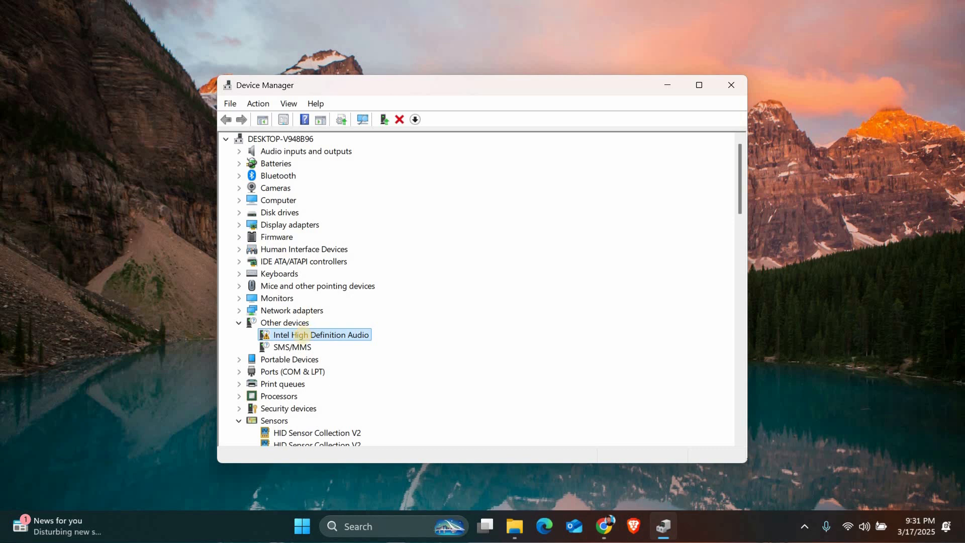
# Attempt an Intel High Definition Audio driver update, dismiss the no-drivers-found result, and close Device Manager.
pyautogui.rightClick(313, 334)
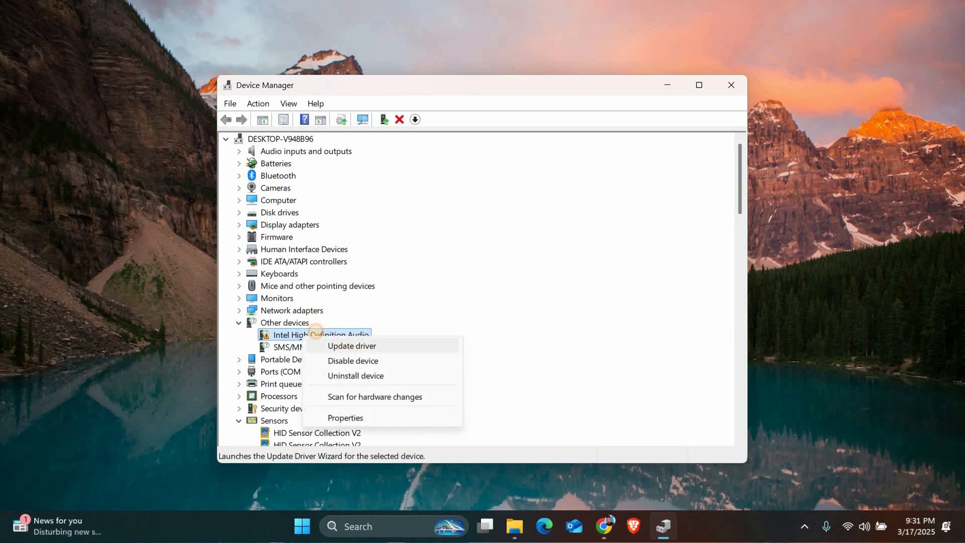
pyautogui.click(351, 345)
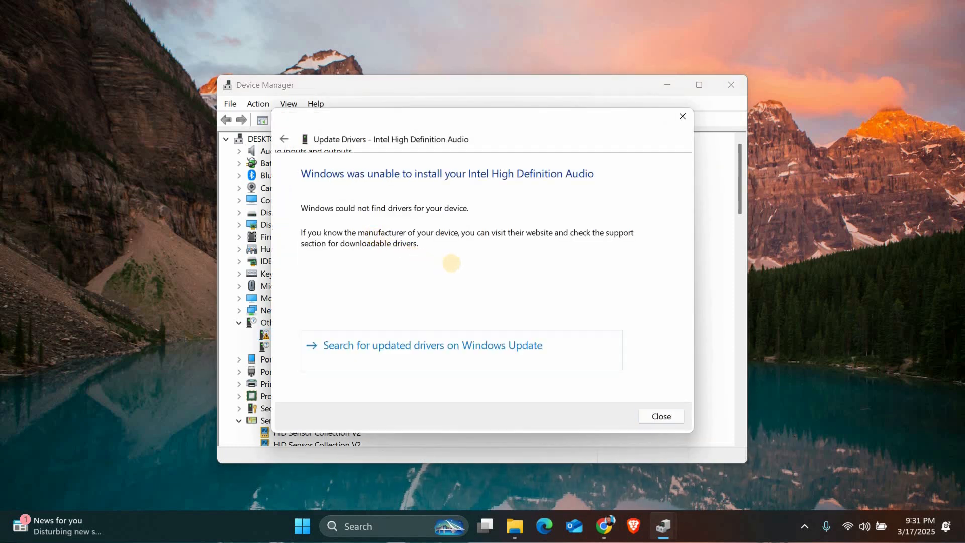
pyautogui.moveTo(565, 314)
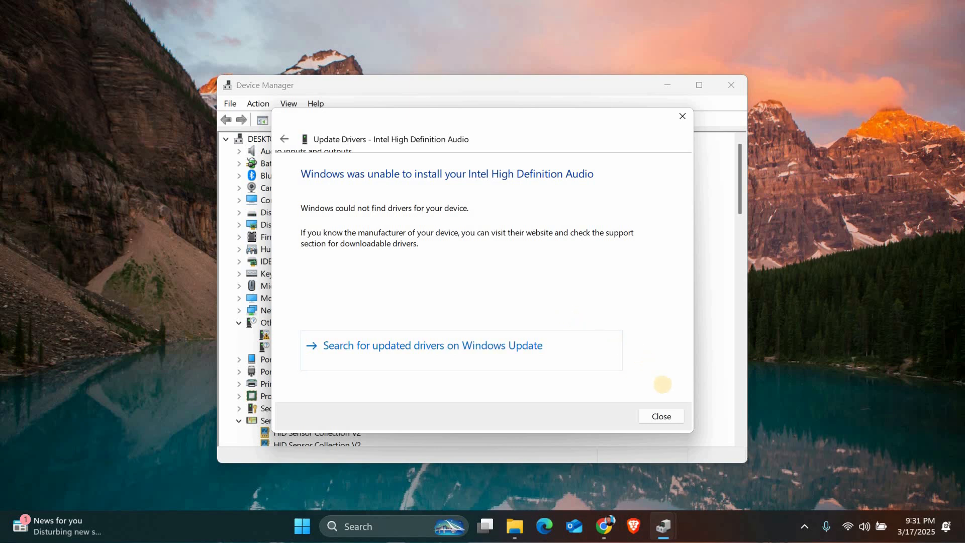
pyautogui.moveTo(669, 396)
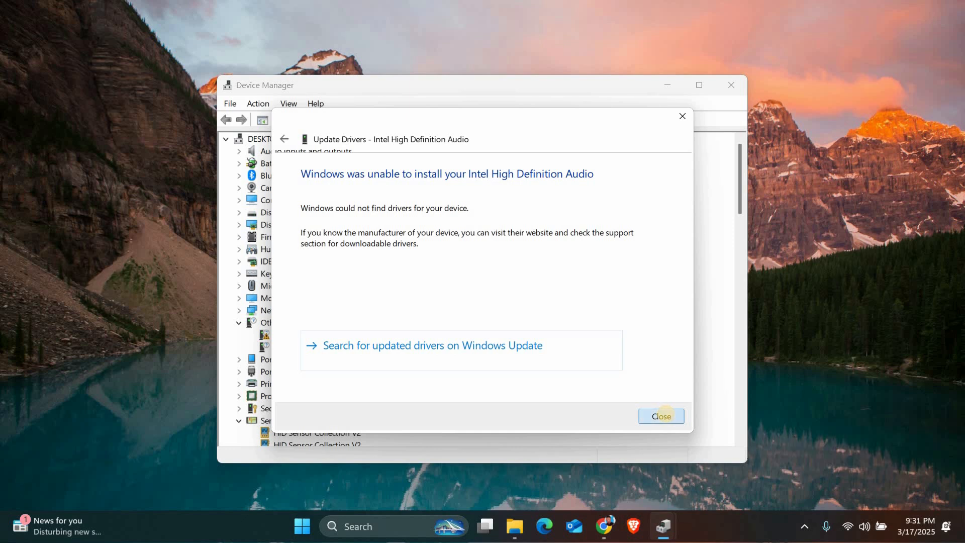
pyautogui.click(661, 416)
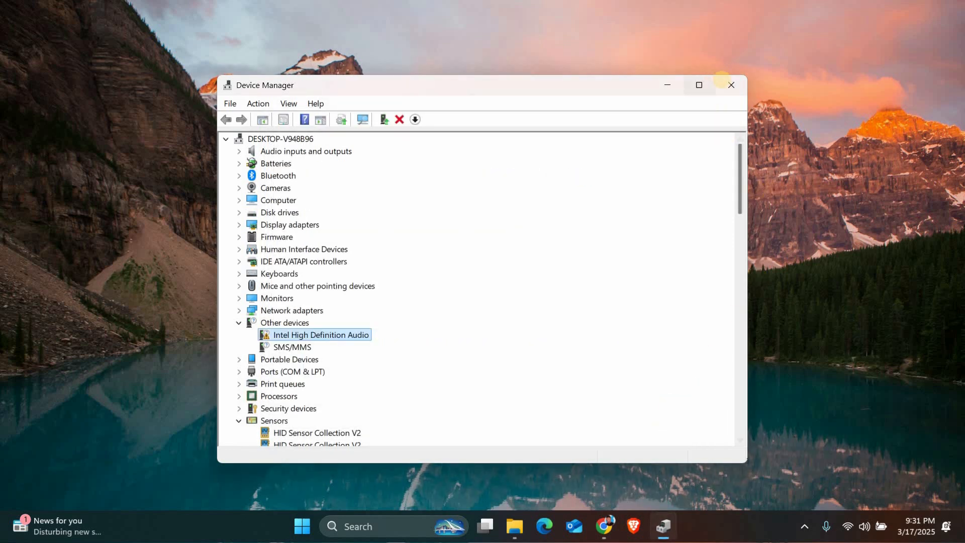
pyautogui.click(730, 85)
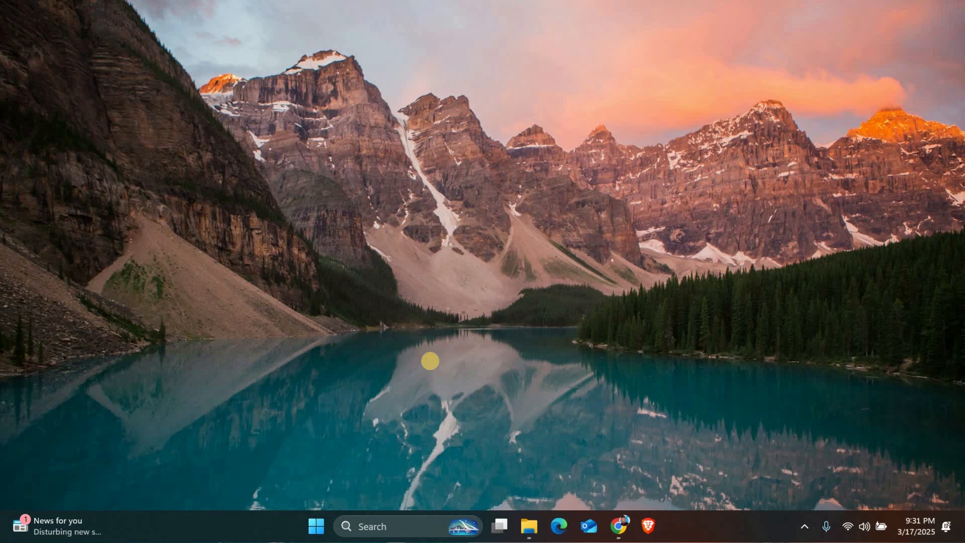